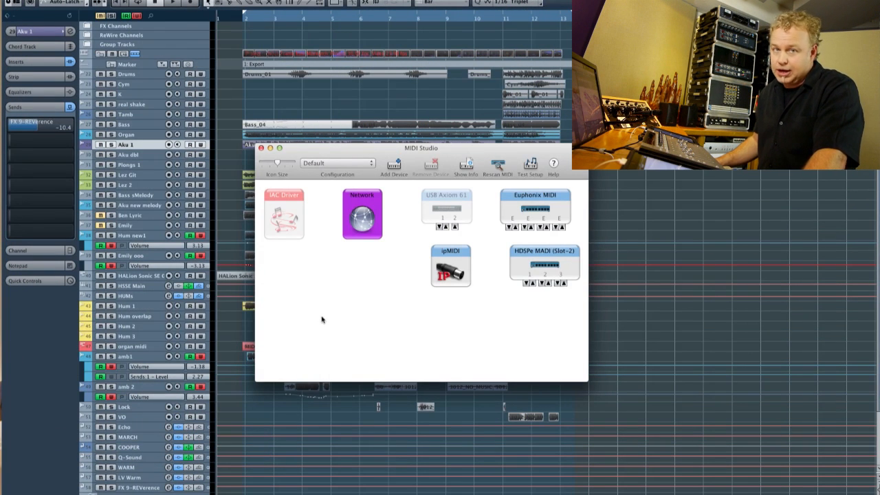
mouse_move(328, 318)
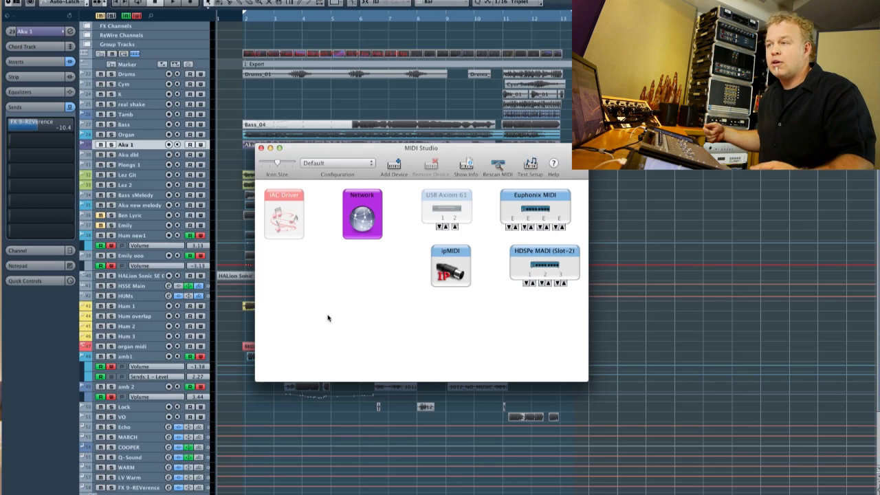
mouse_move(389, 149)
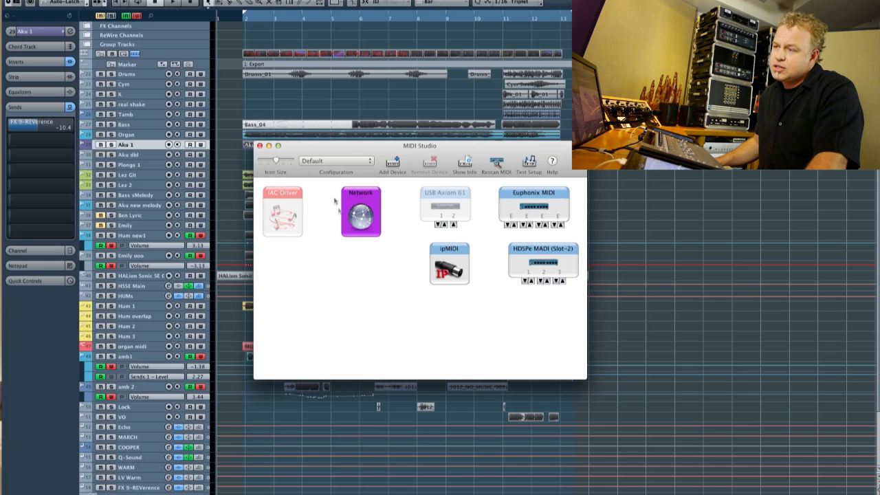
Show the MIDI Network Setup window with the enabled iPad Touch OSC session on port 5004.
click(360, 216)
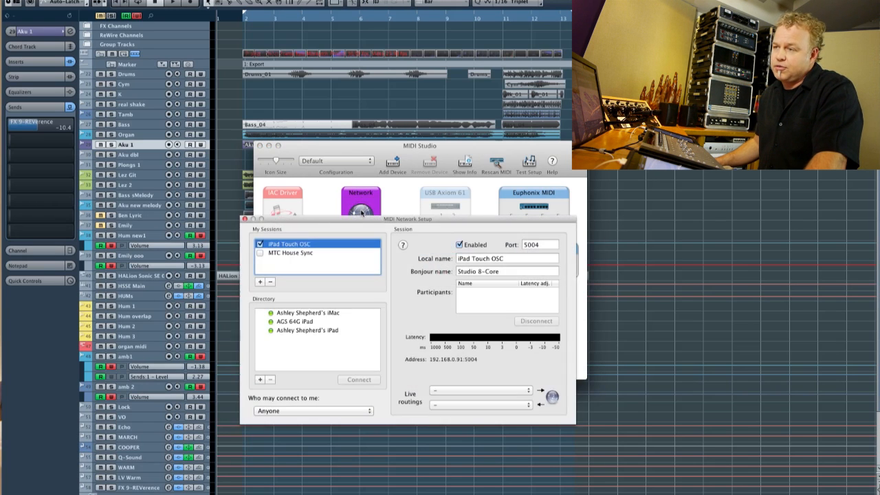
drag(419, 219, 391, 207)
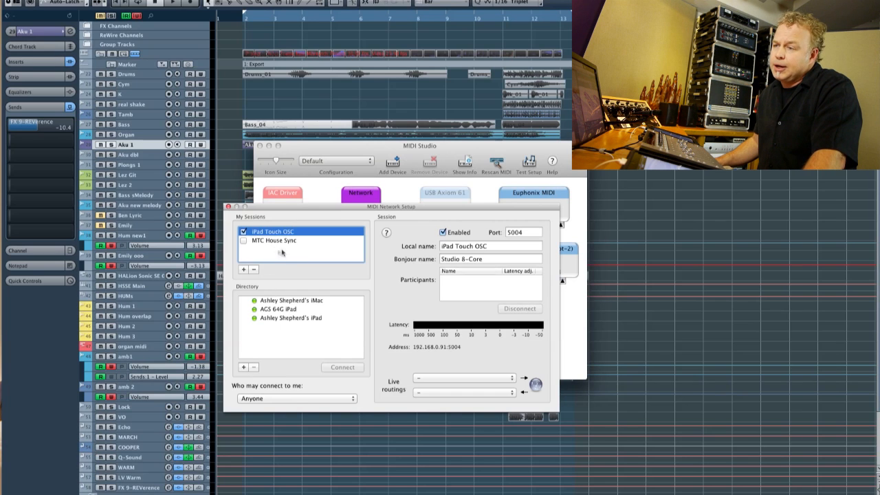
mouse_move(244, 270)
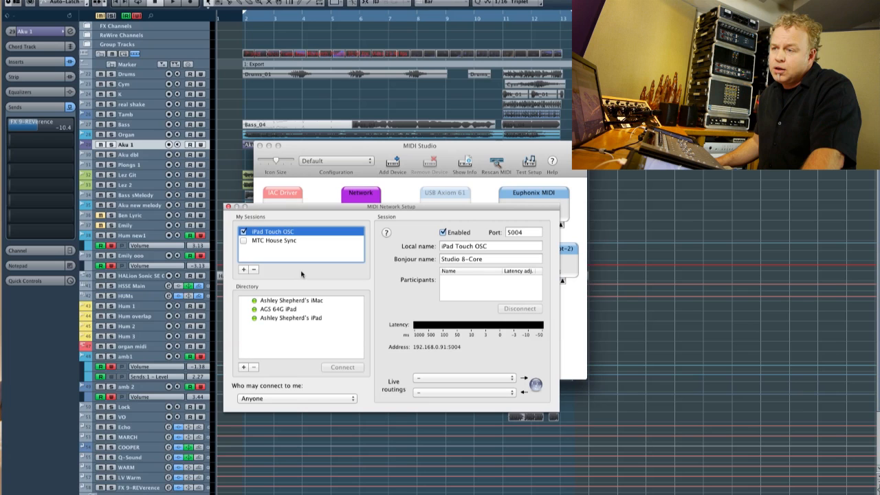
mouse_move(261, 318)
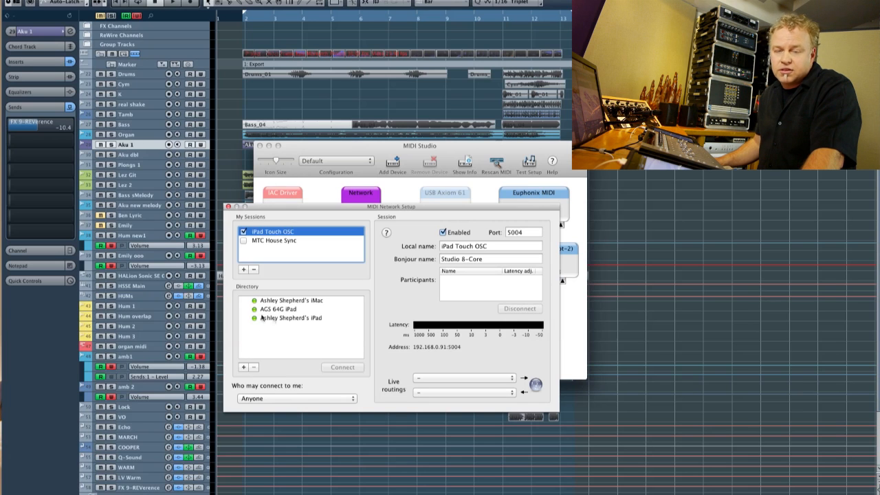
mouse_move(280, 308)
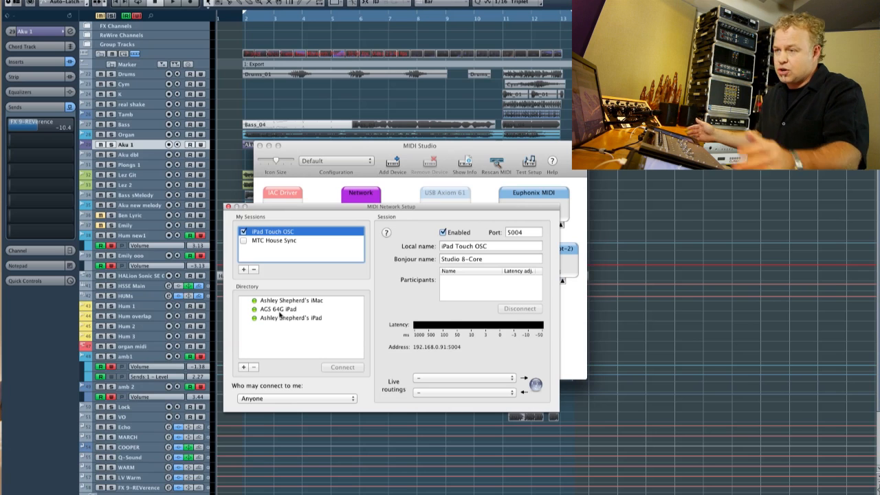
mouse_move(301, 315)
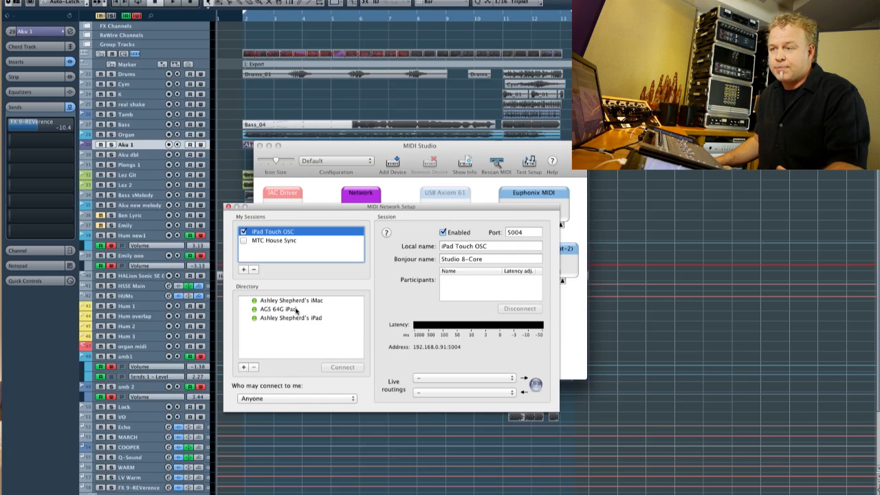
Connect the AGS 64G iPad and the second iPad to the iPad Touch OSC session.
click(278, 309)
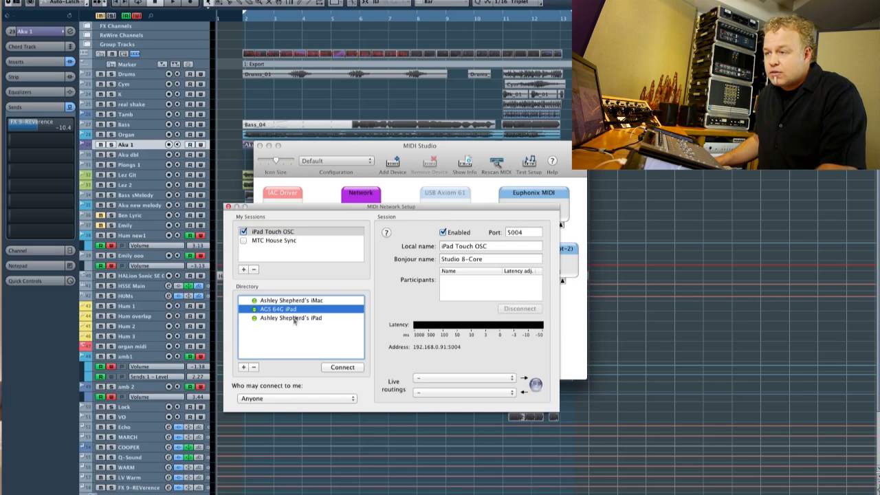
click(290, 318)
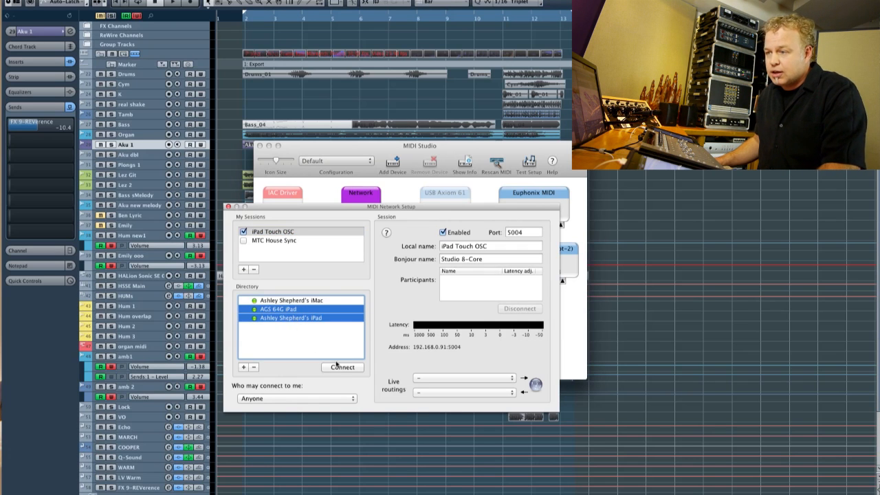
click(342, 367)
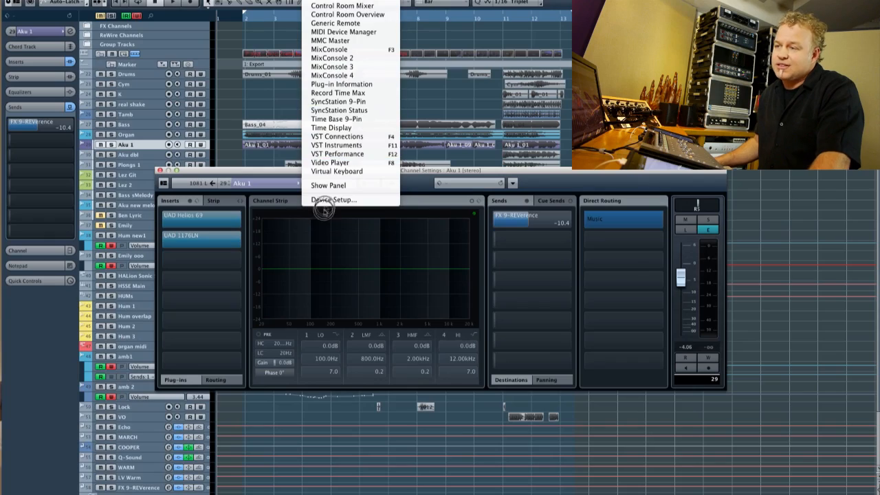
Add a Generic Remote in Device Setup with Network iPad Touch OSC as its MIDI input.
click(333, 199)
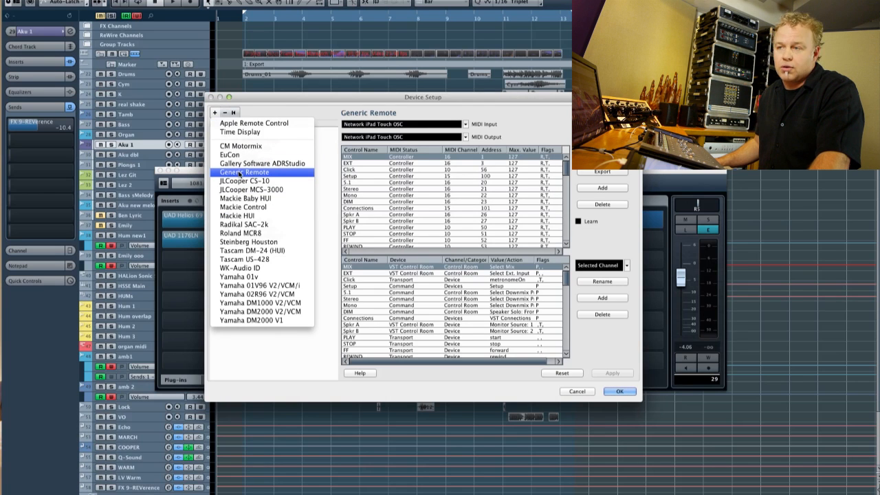
click(242, 172)
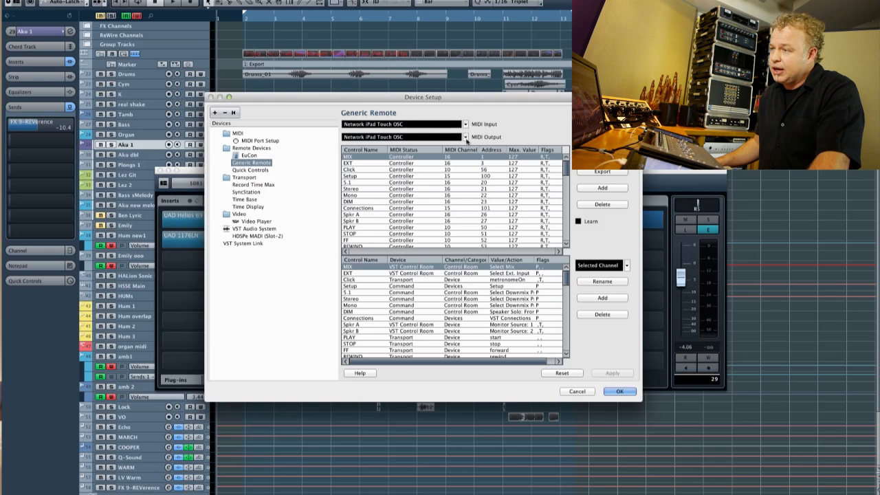
click(466, 125)
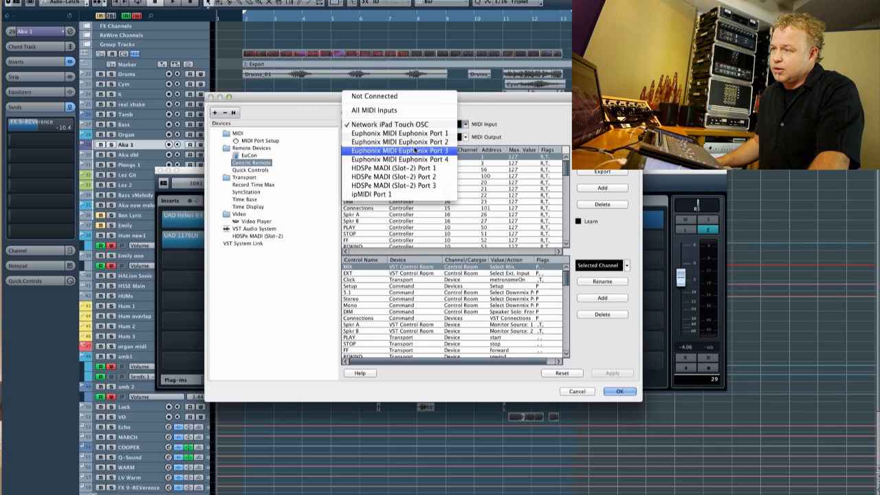
click(391, 125)
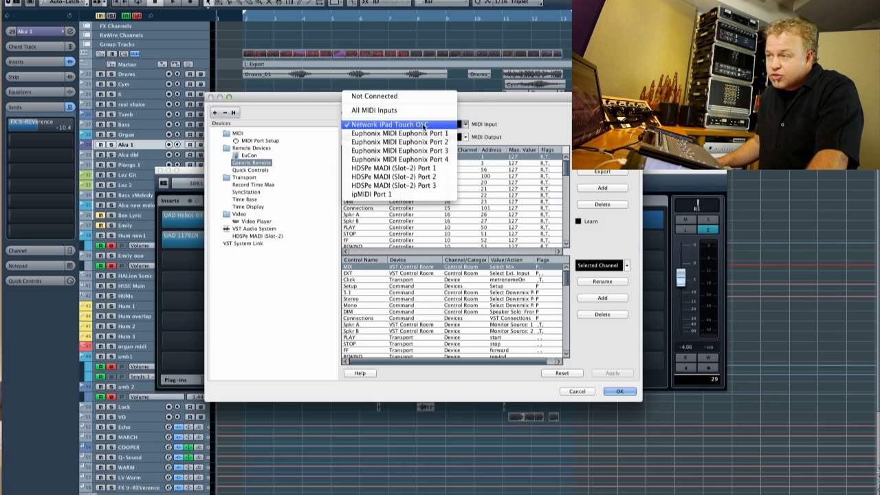
click(392, 125)
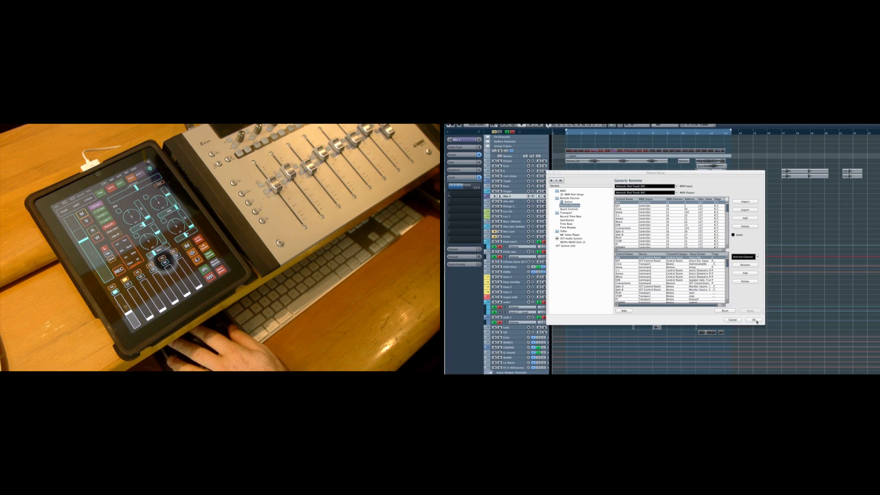
click(752, 321)
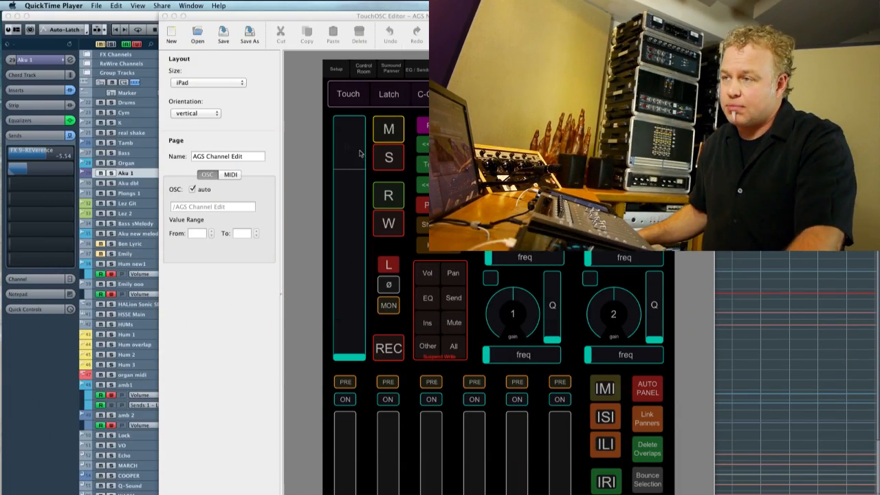
Check the channel fader's label and MIDI mapping, then set the new layout size to iPad.
click(349, 169)
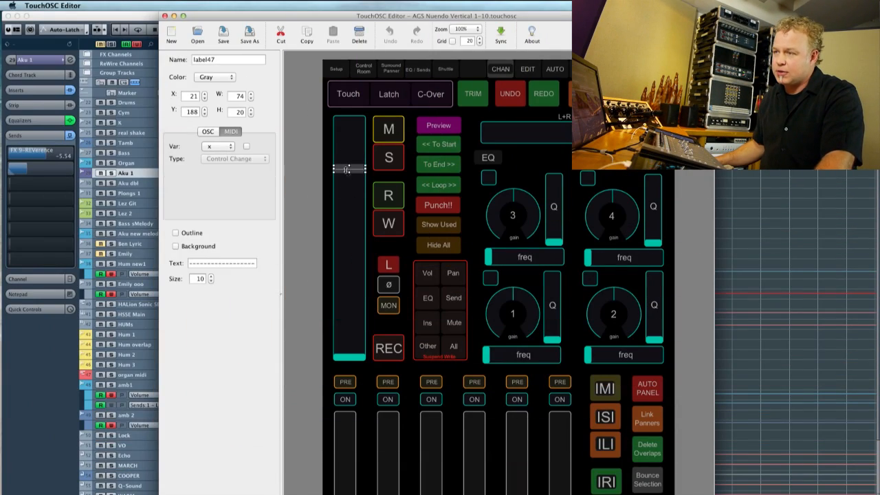
click(348, 241)
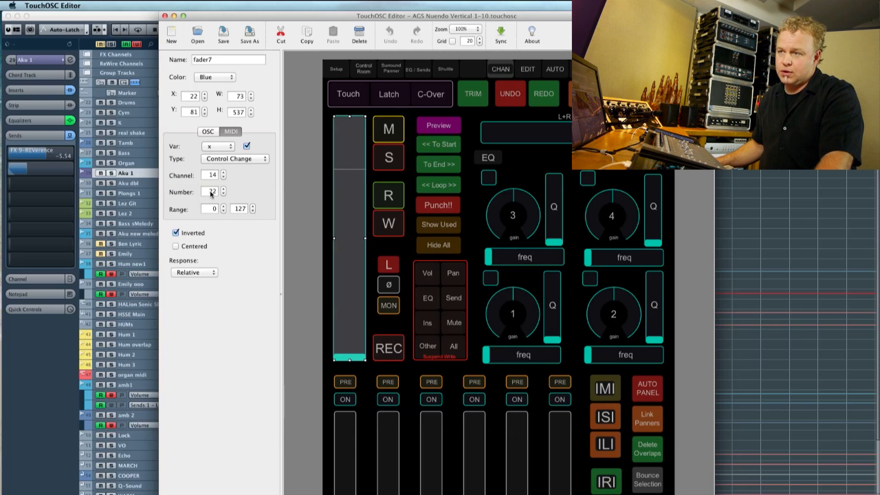
click(223, 189)
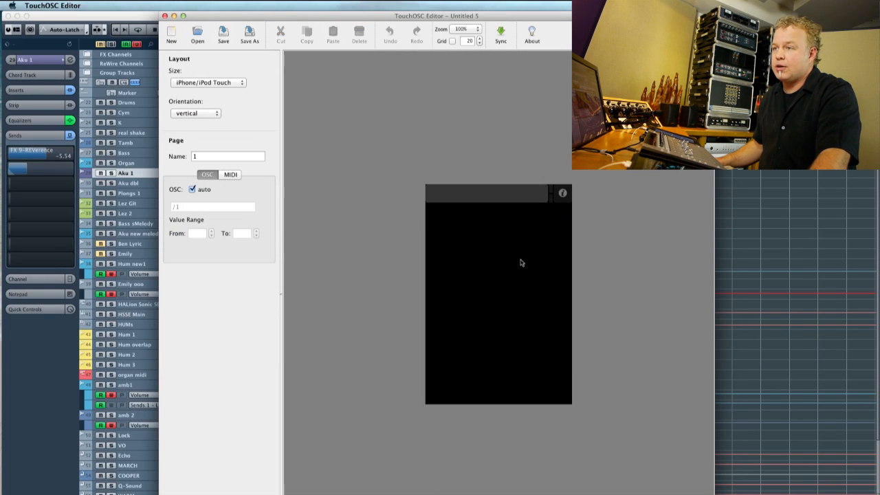
mouse_move(491, 265)
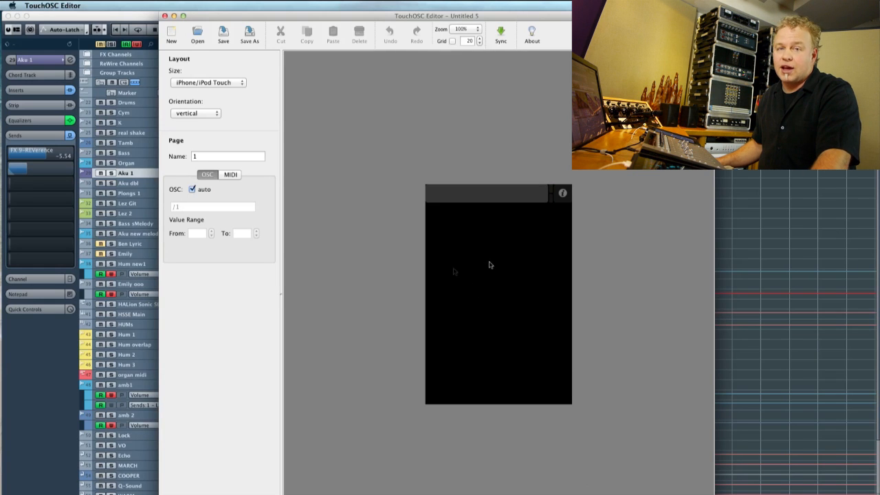
click(208, 83)
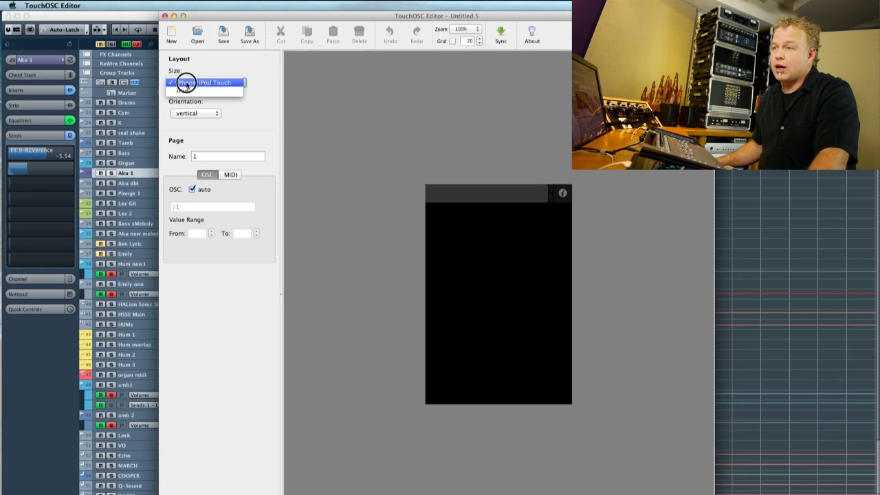
click(180, 82)
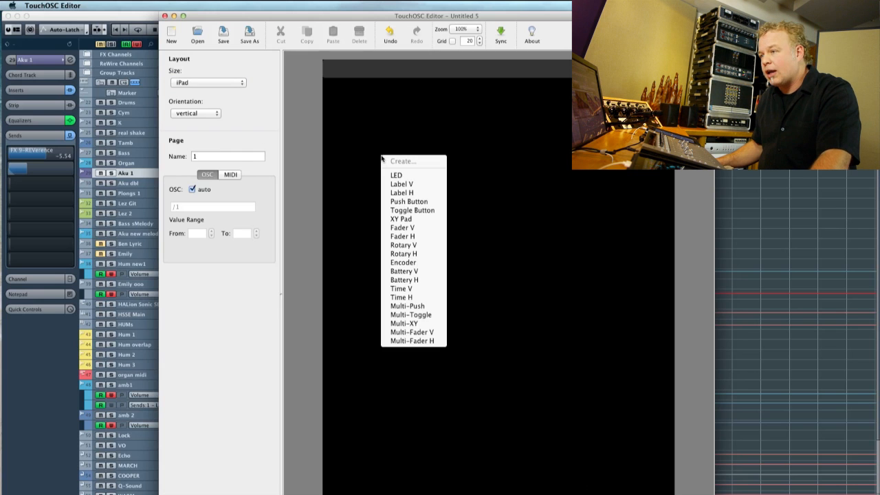
mouse_move(402, 226)
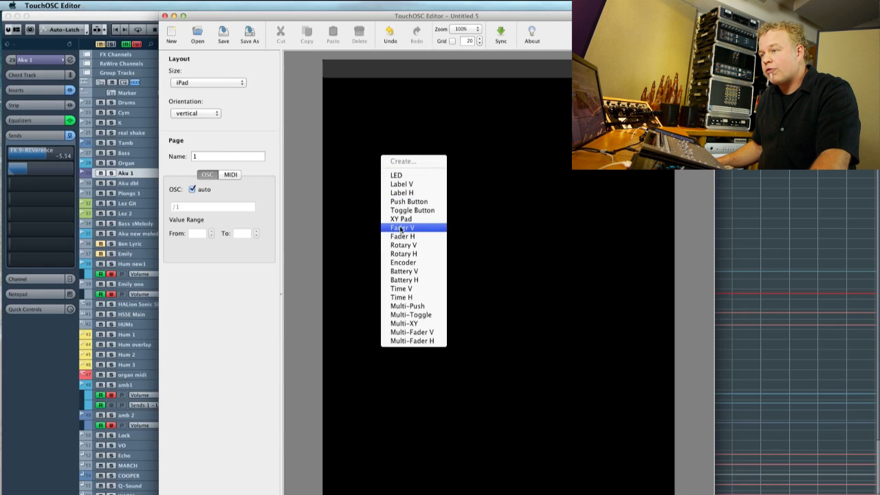
Add a Fader V and stretch fader1 into a tall, wide strip along the page's left edge.
click(402, 227)
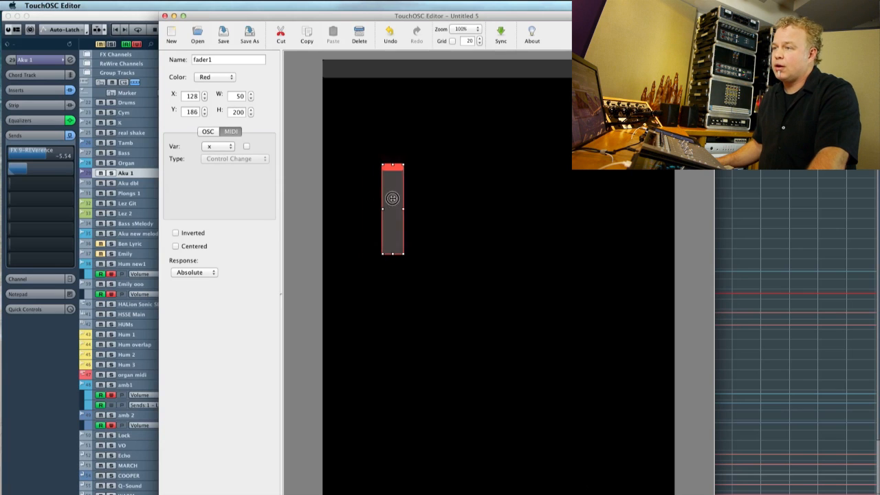
drag(393, 210, 363, 175)
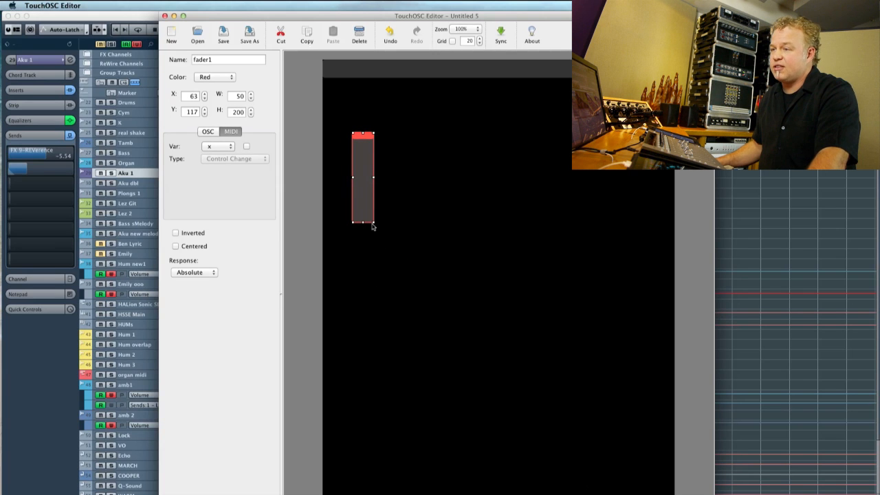
drag(372, 227, 358, 435)
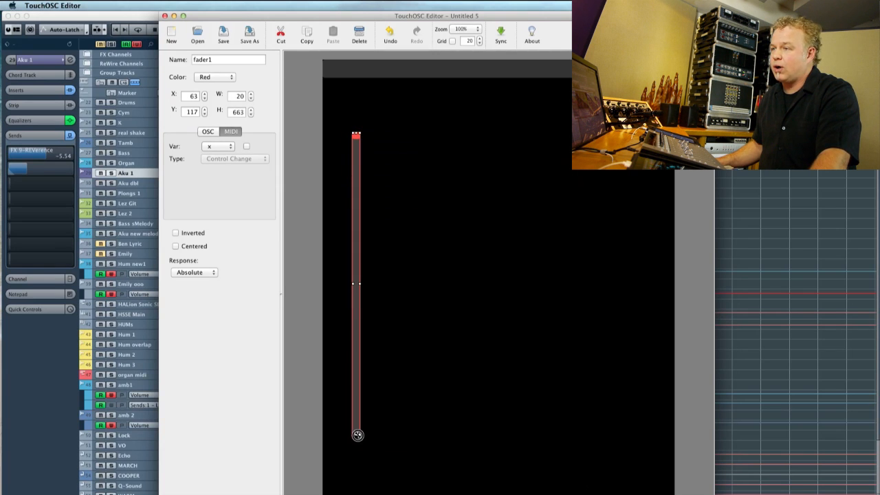
drag(358, 435, 391, 443)
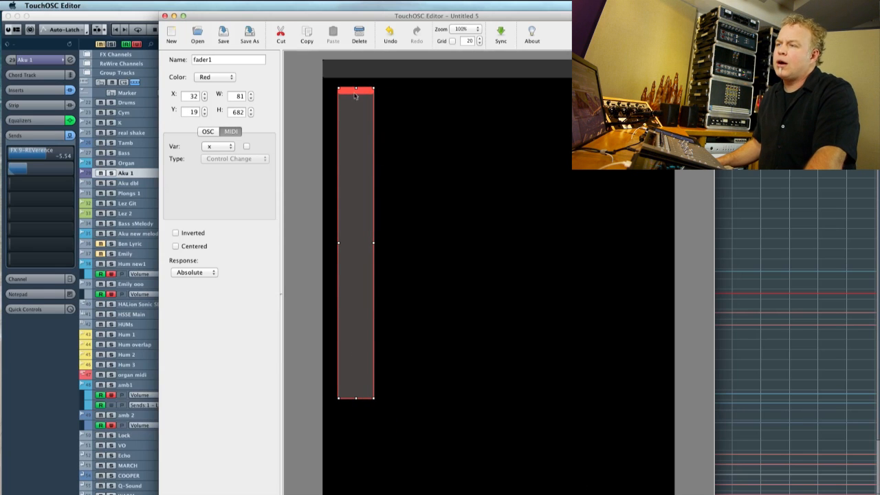
drag(356, 242, 362, 243)
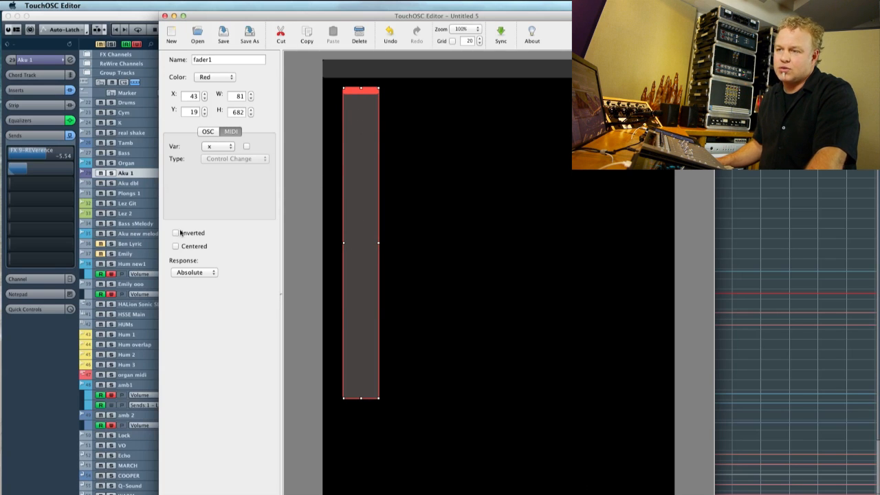
Make fader1 inverted and enable its MIDI Control Change output on channel 1.
click(175, 232)
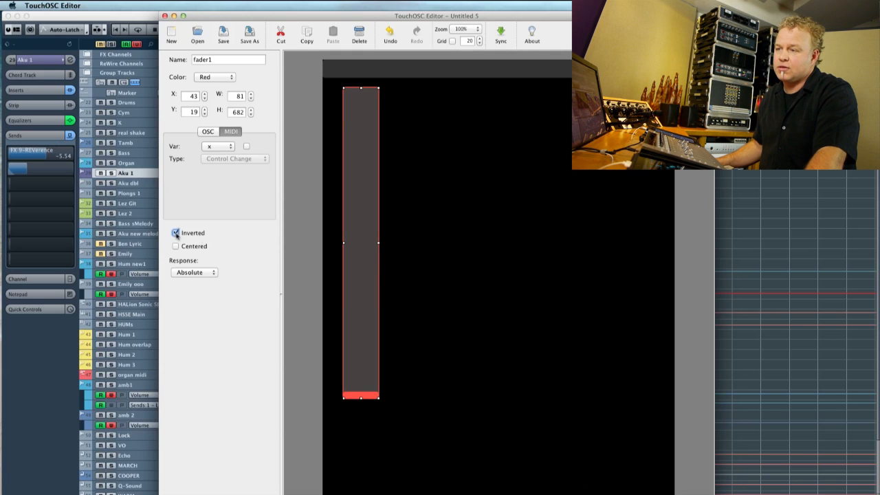
click(175, 233)
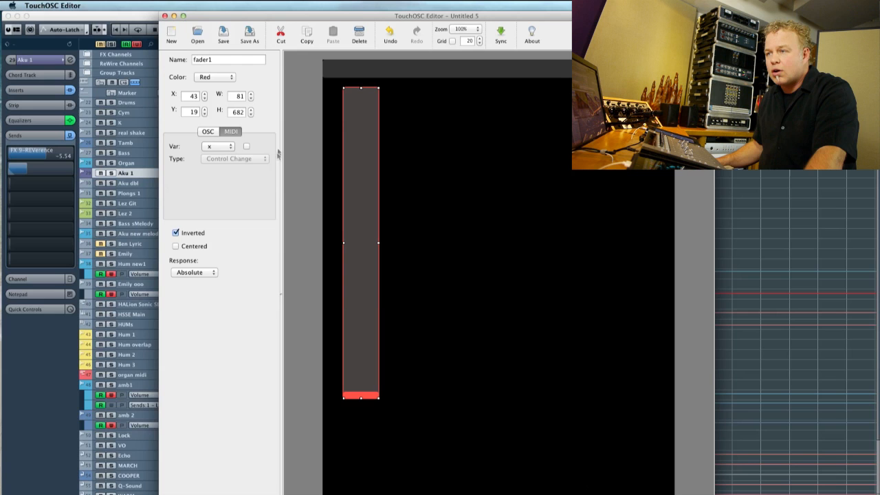
click(246, 145)
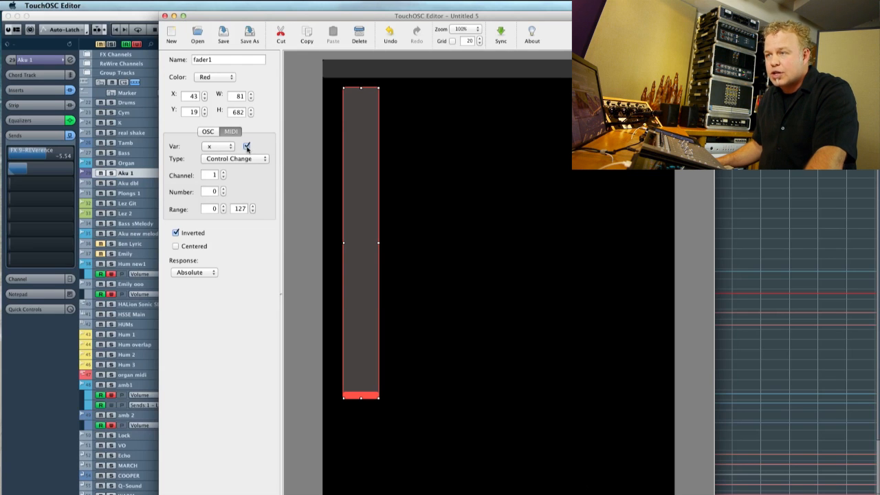
click(246, 146)
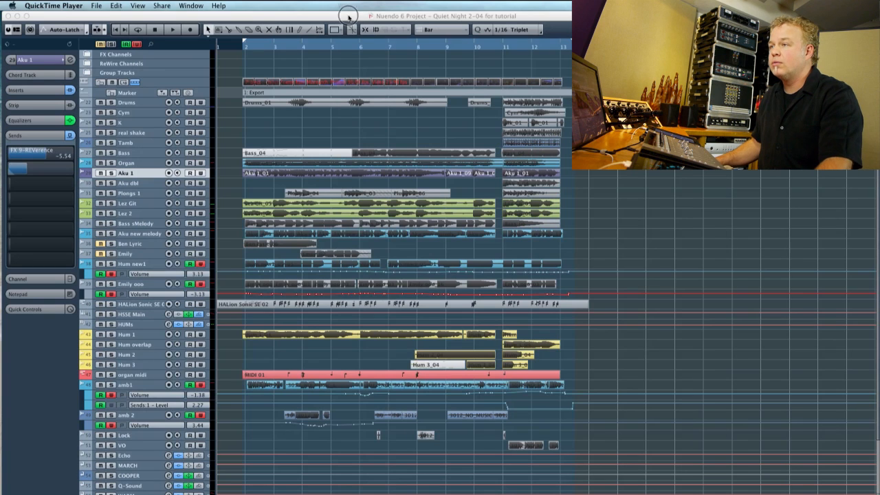
Bring up Device Setup from the Devices menu showing the Generic Remote.
click(317, 6)
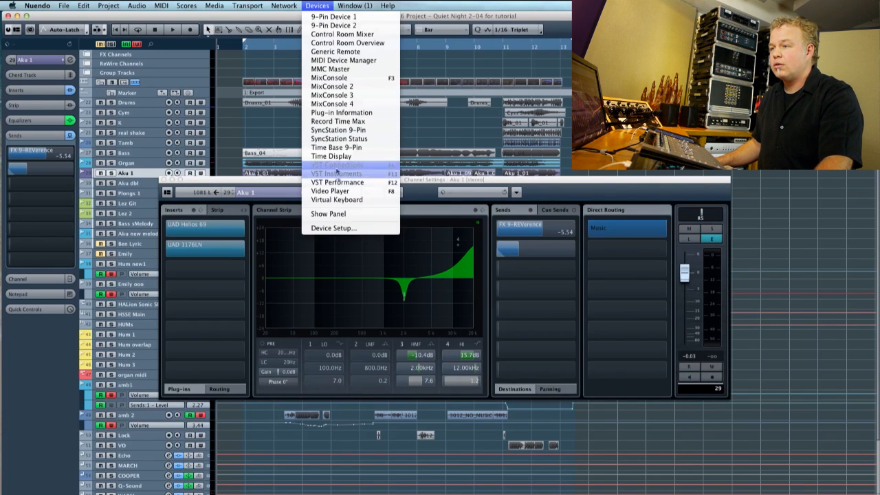
click(333, 227)
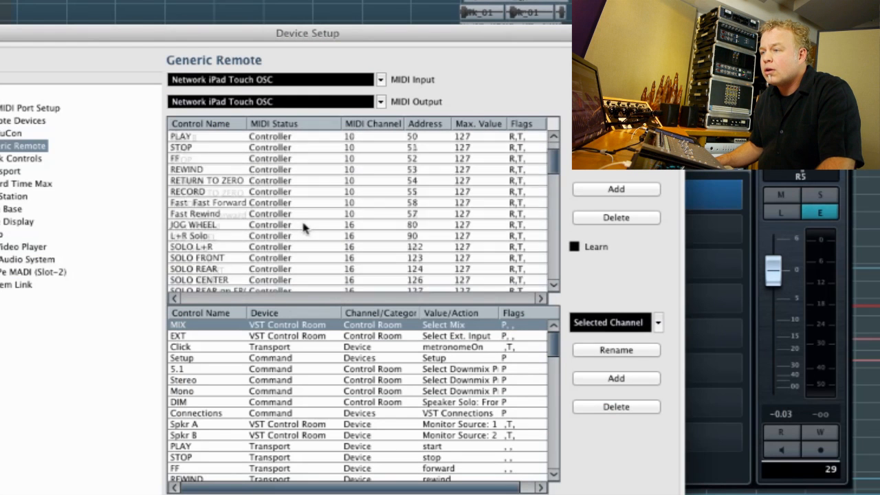
Highlight the Volume controller row (MIDI channel 14, address 22) in the Generic Remote list.
scroll(down, 3)
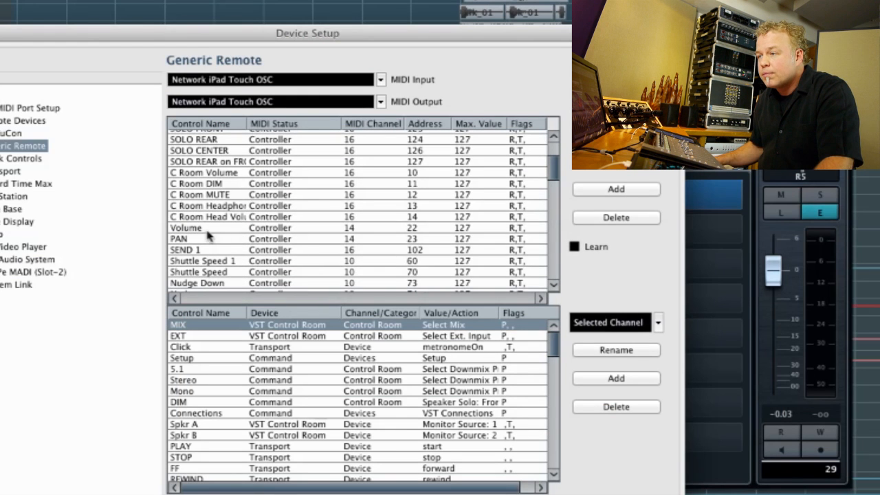
click(185, 228)
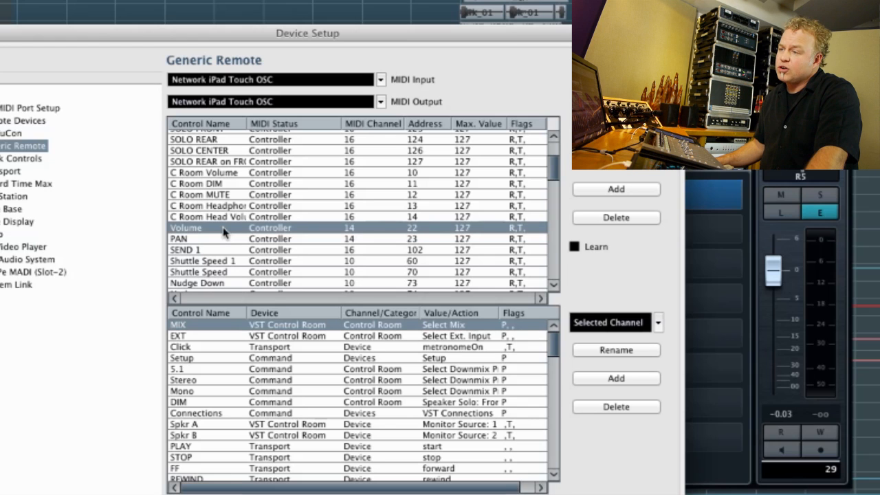
mouse_move(336, 225)
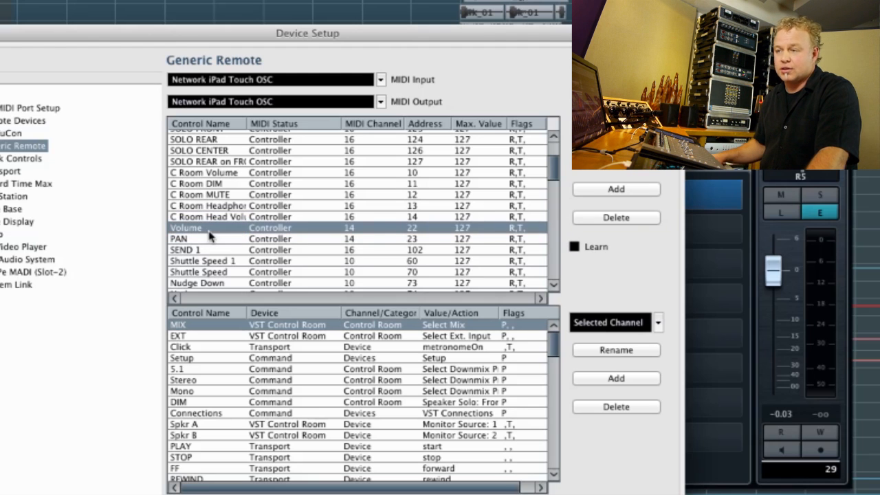
mouse_move(212, 232)
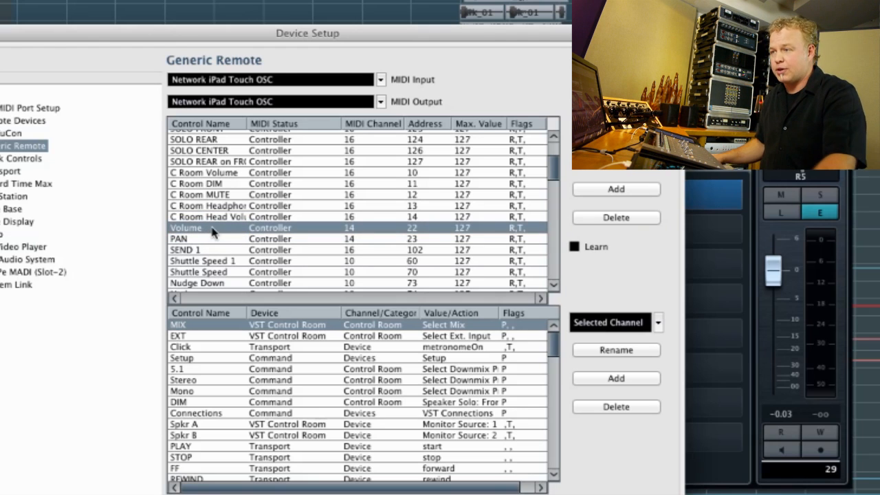
click(270, 227)
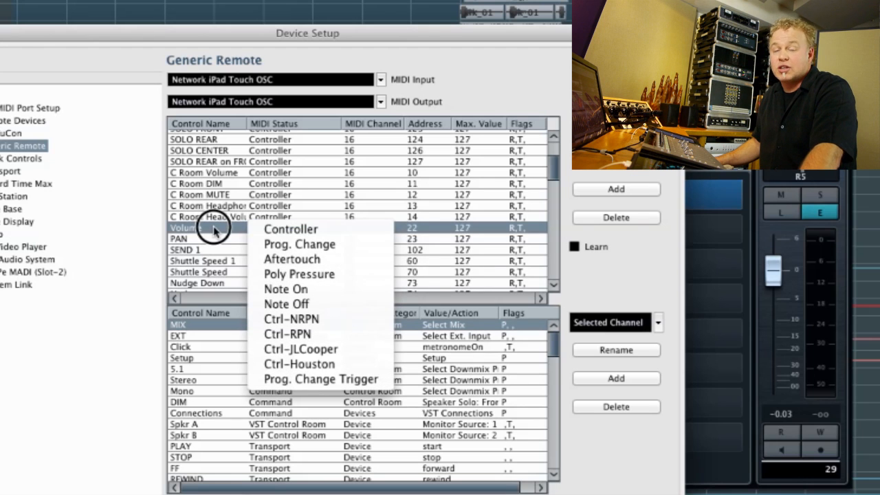
click(290, 229)
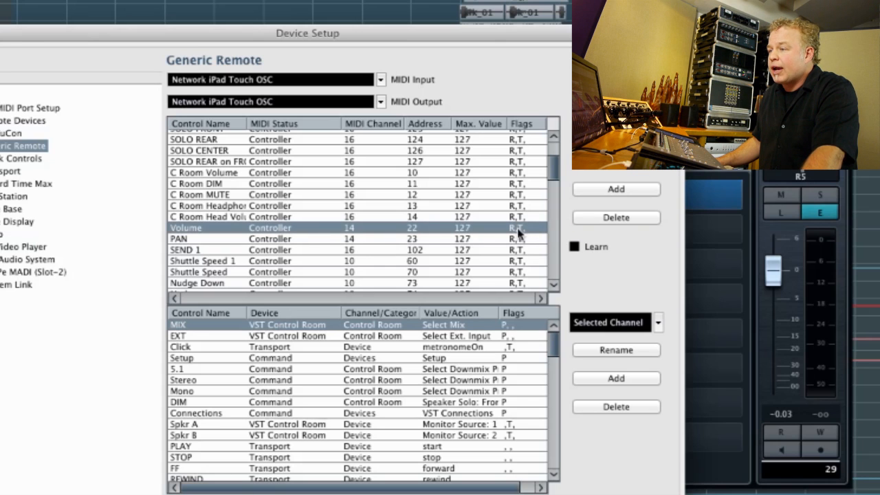
click(519, 227)
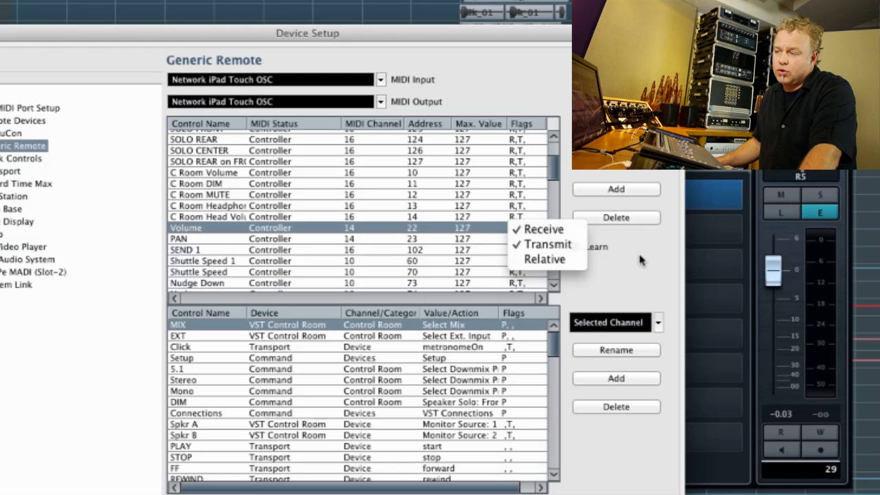
mouse_move(543, 229)
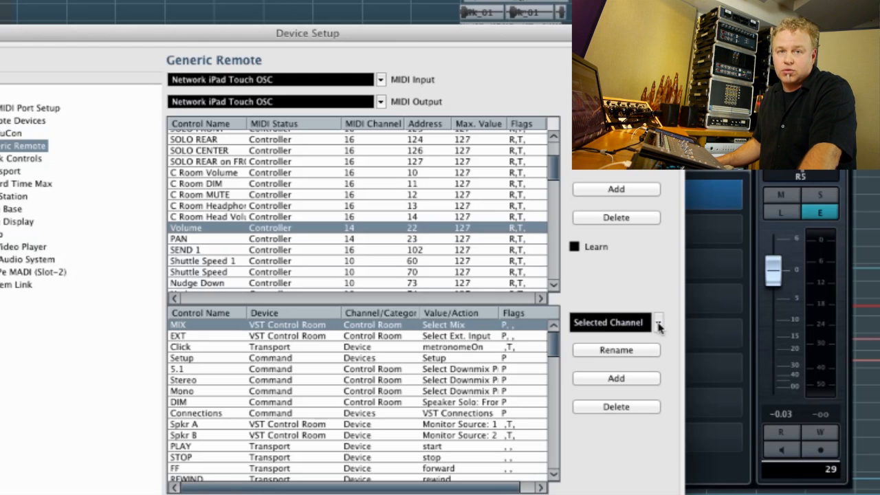
click(658, 323)
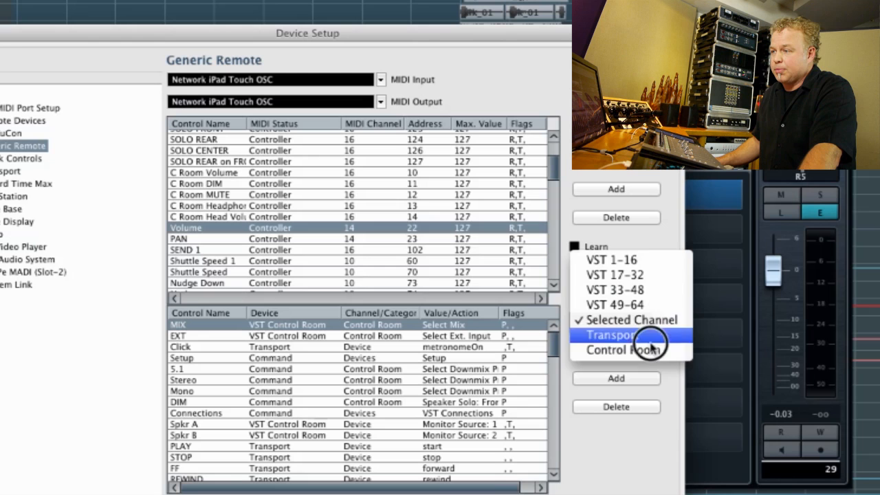
mouse_move(633, 260)
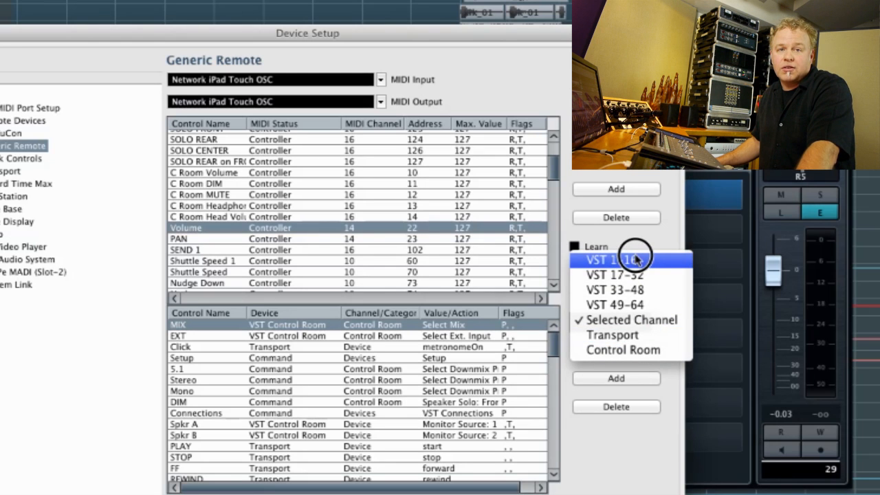
mouse_move(618, 275)
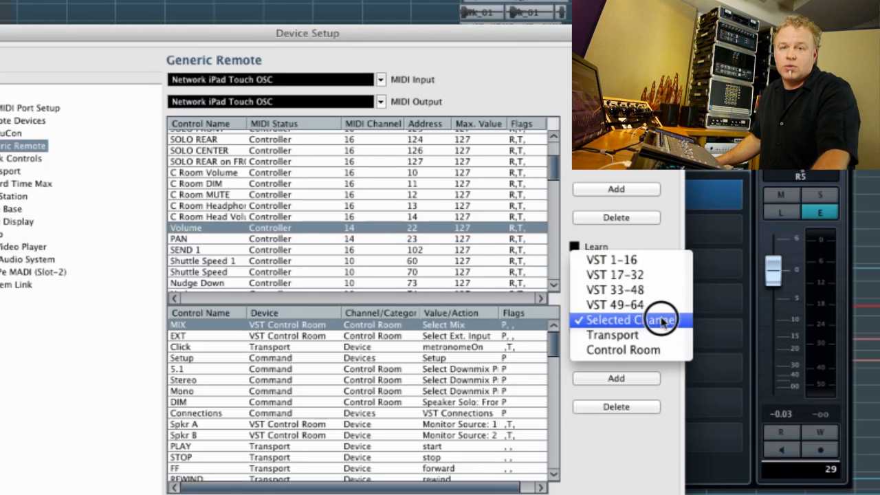
mouse_move(612, 334)
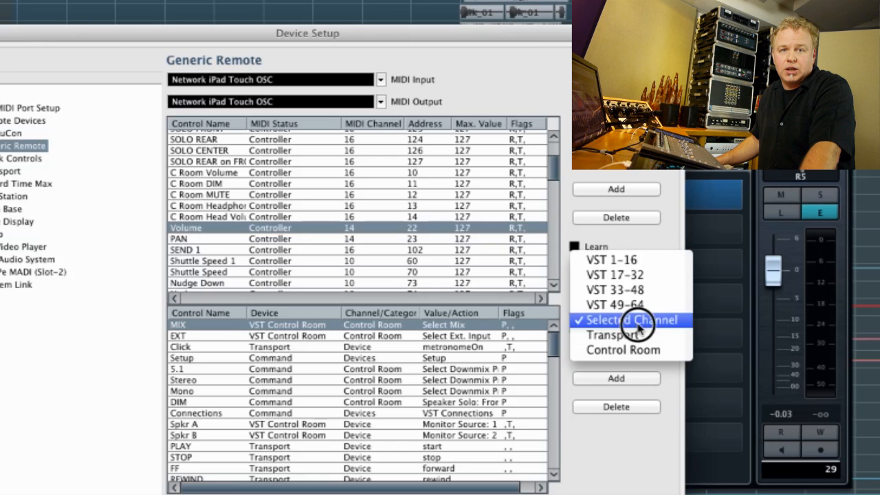
click(625, 320)
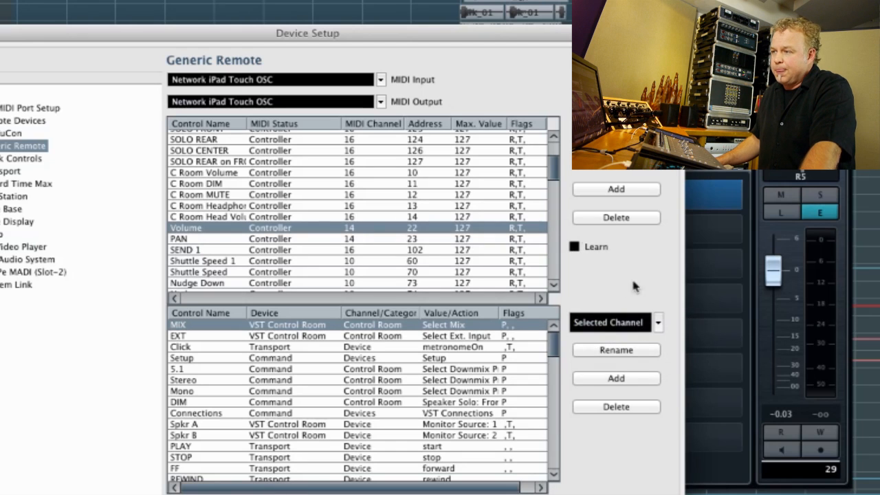
mouse_move(134, 188)
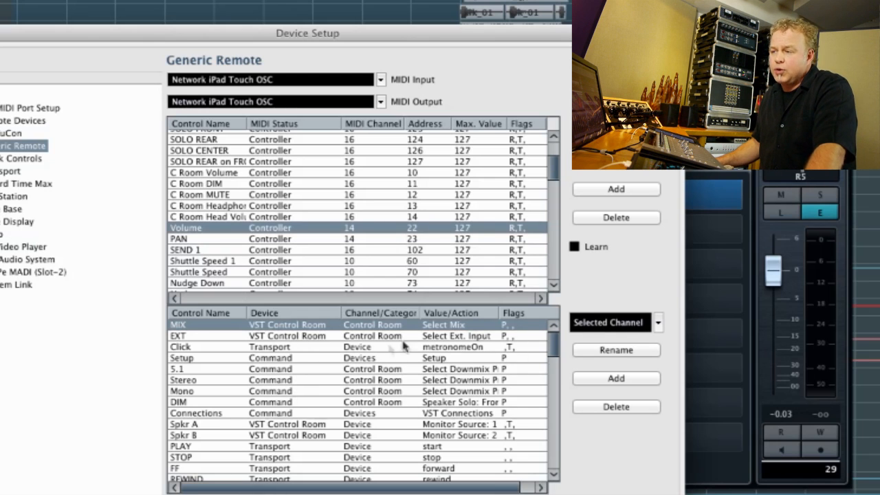
mouse_move(395, 374)
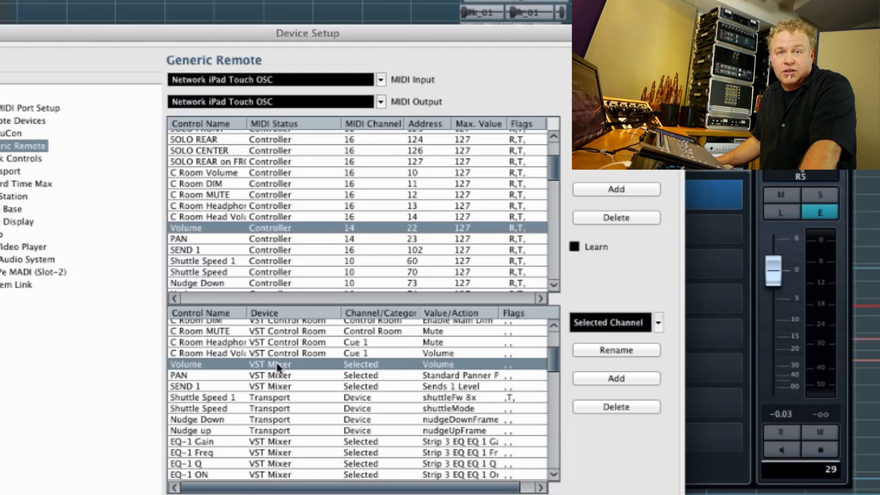
Assign the Volume row to VST Mixer, Selected channel, Volume value/action.
click(289, 364)
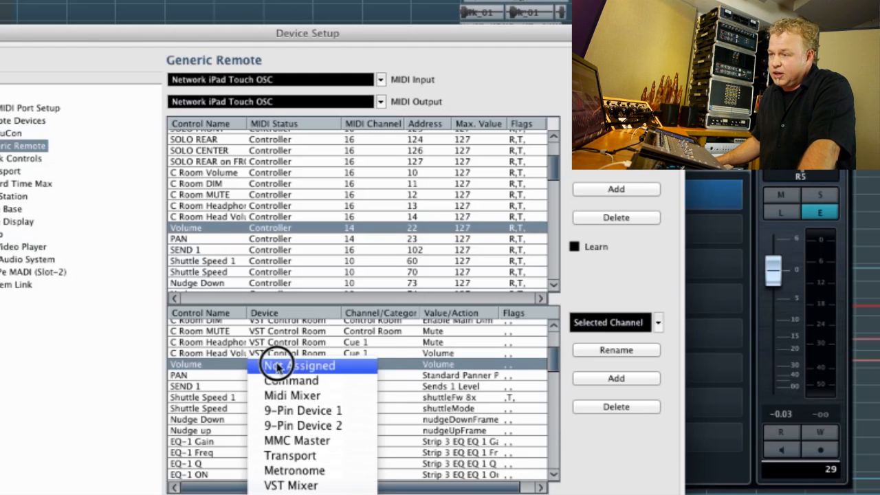
mouse_move(290, 485)
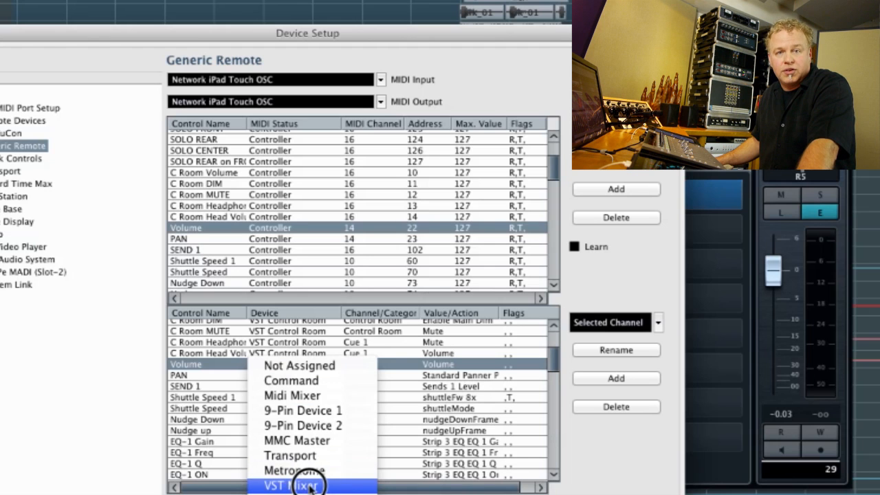
click(295, 486)
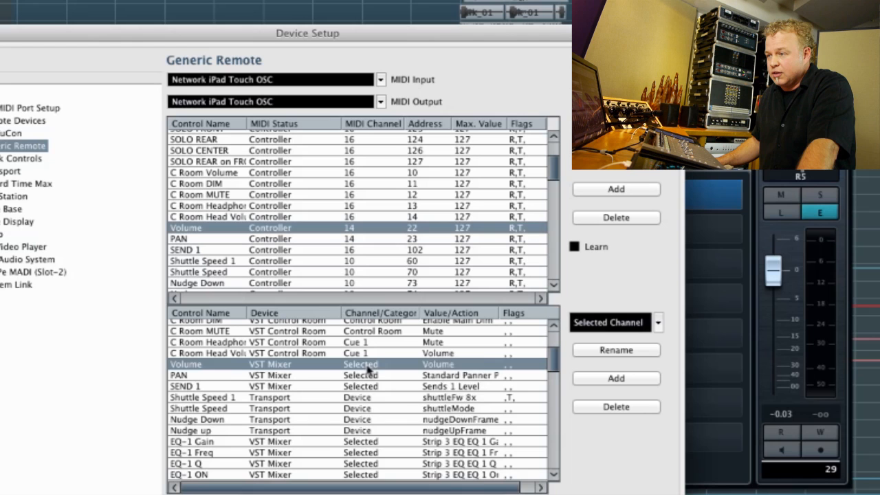
click(361, 363)
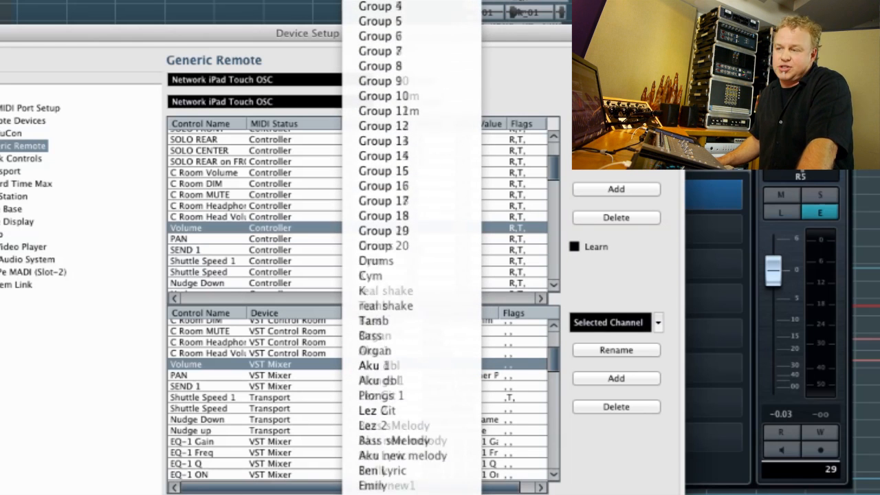
scroll(down, 3)
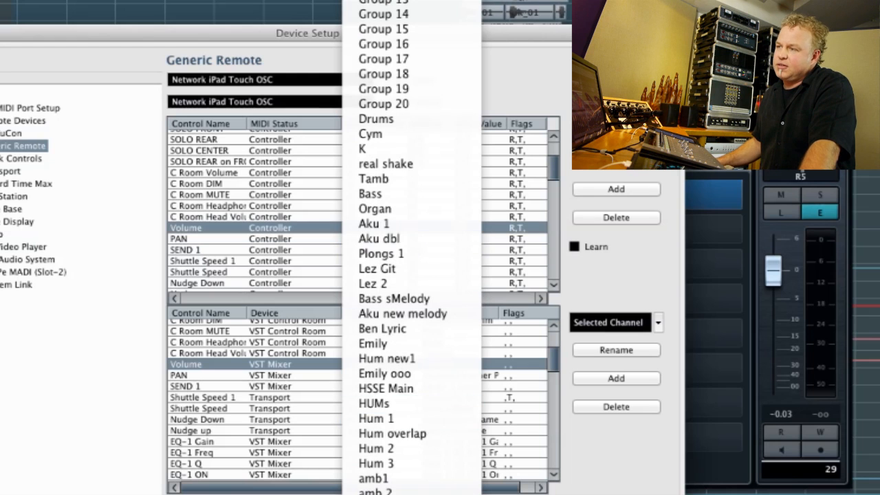
scroll(up, 3)
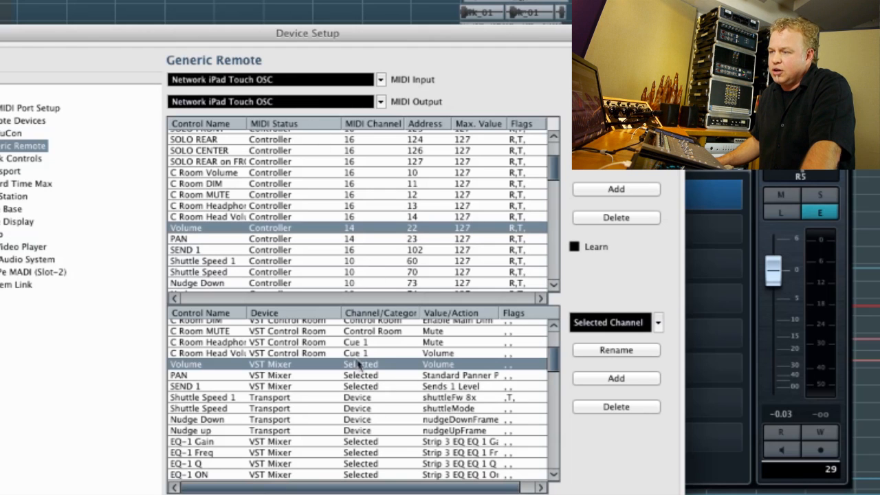
mouse_move(436, 371)
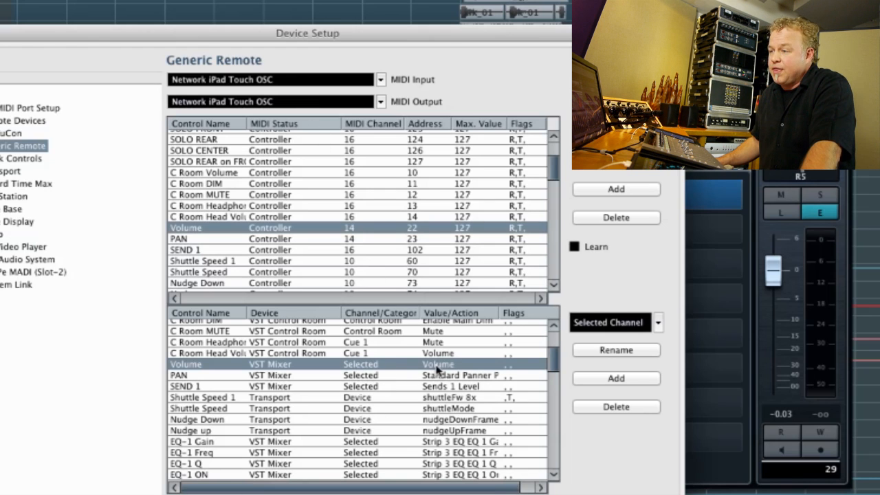
click(438, 363)
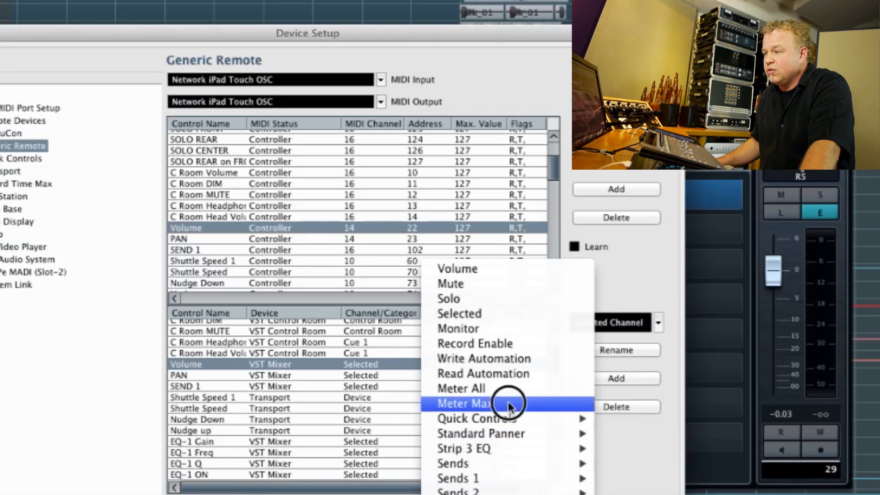
mouse_move(481, 269)
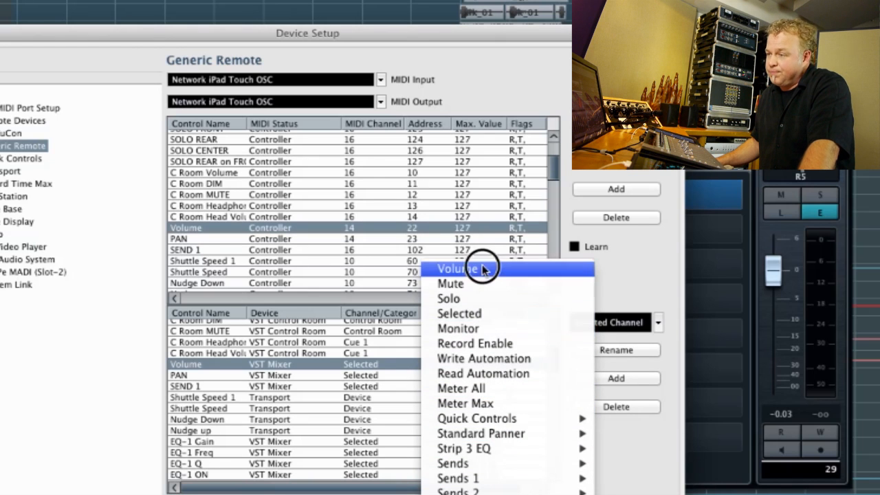
click(457, 268)
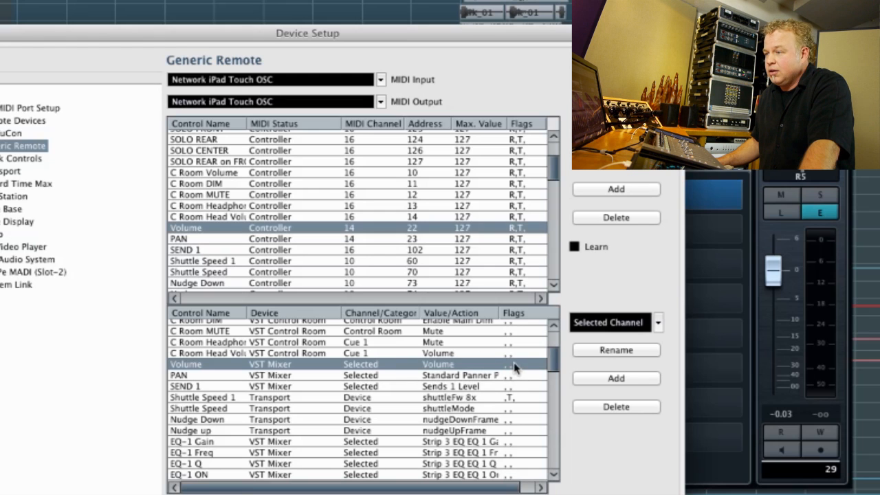
click(509, 364)
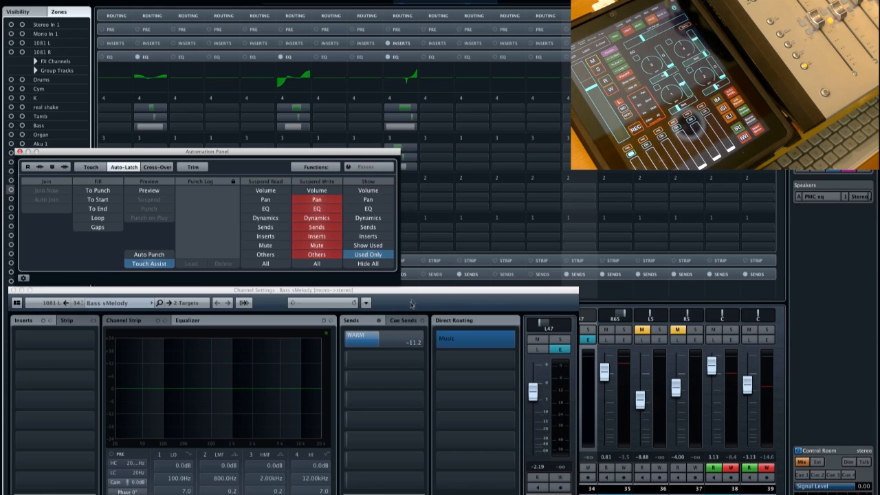
mouse_move(390, 297)
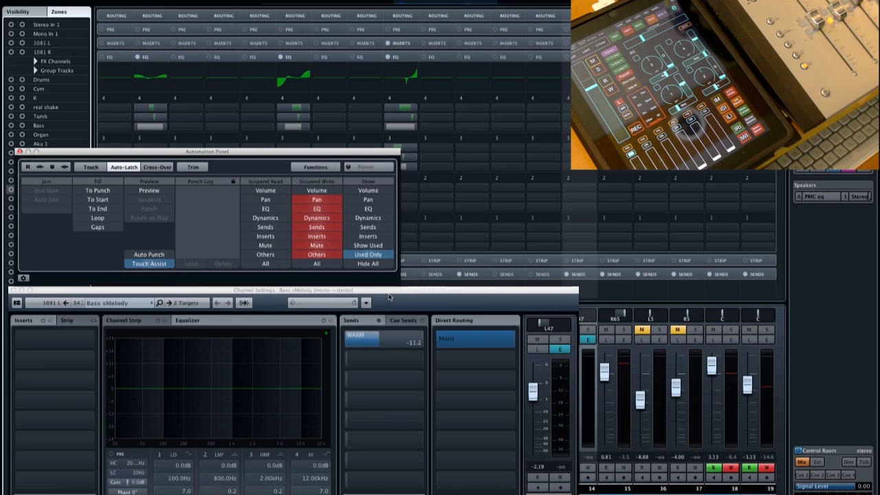